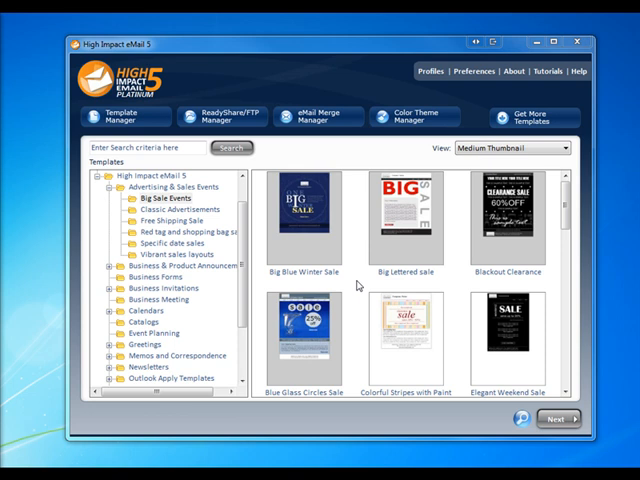
- Go to Mailing Lists under eMail Merge Manager to reach the list manager
left_click(318, 116)
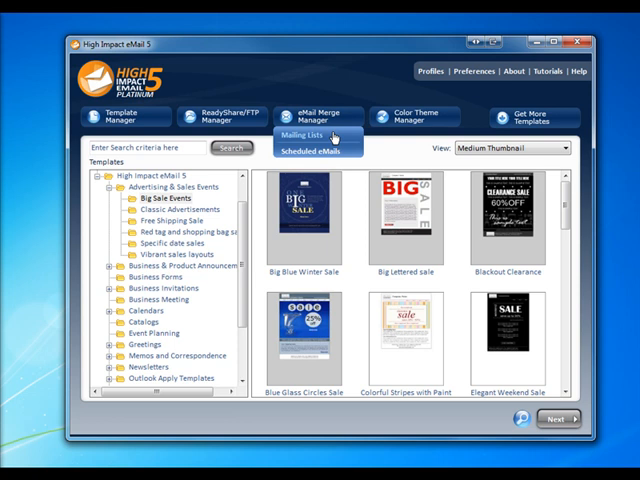
left_click(300, 136)
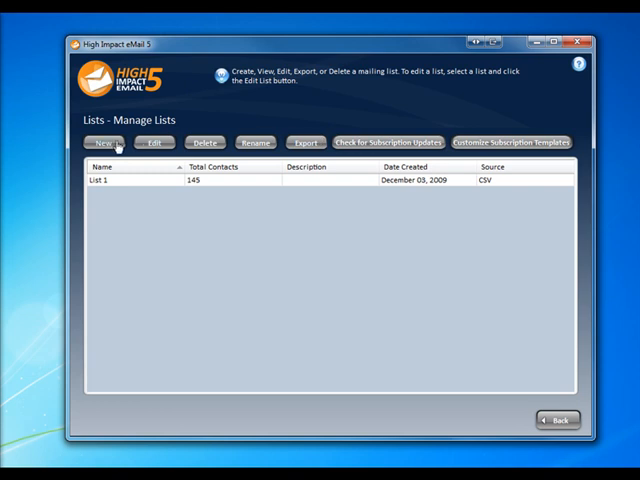
- Create a new list and name it 'My Contacts'
left_click(104, 142)
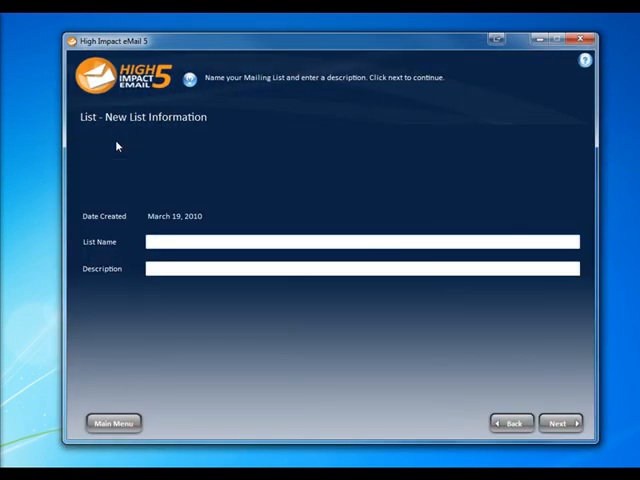
type("M")
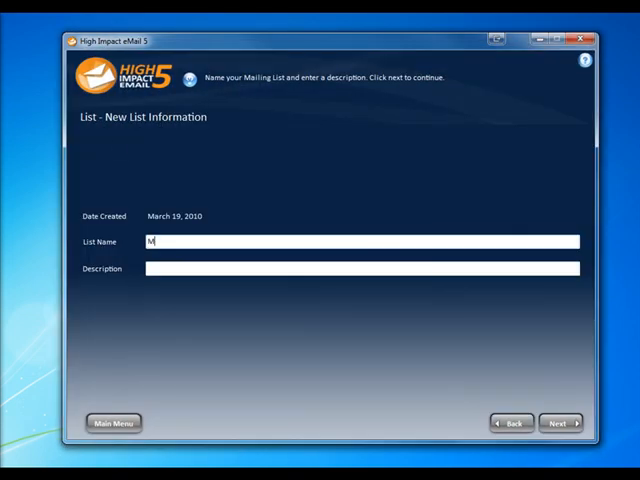
type("y Contac")
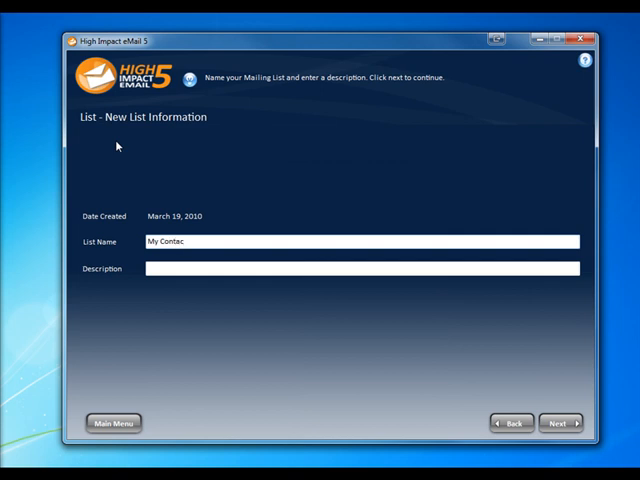
type("ts")
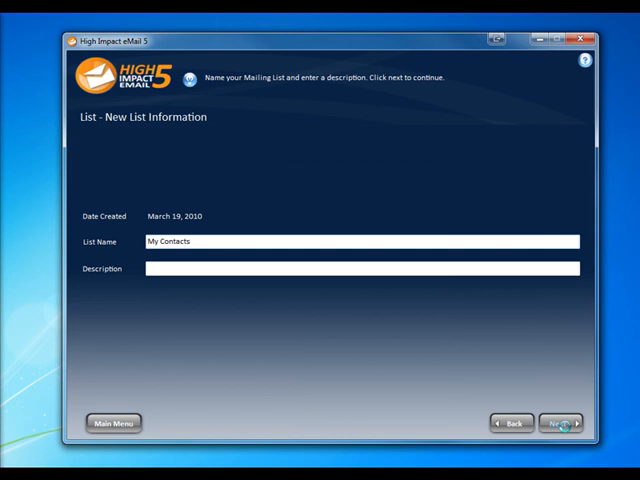
- Continue past the name and pick Microsoft Outlook 2007 as the contact source
left_click(564, 420)
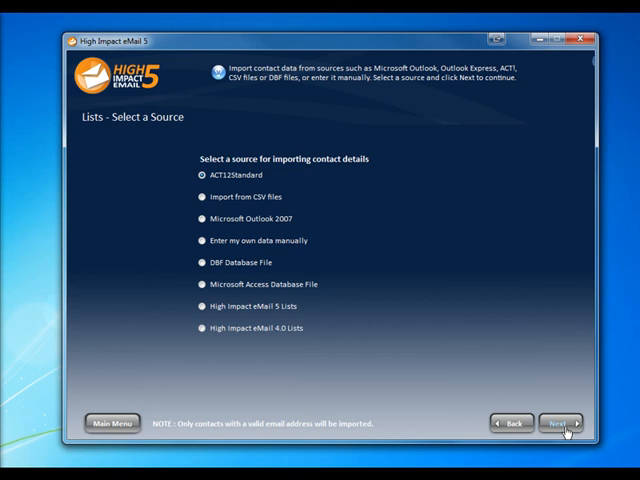
left_click(198, 218)
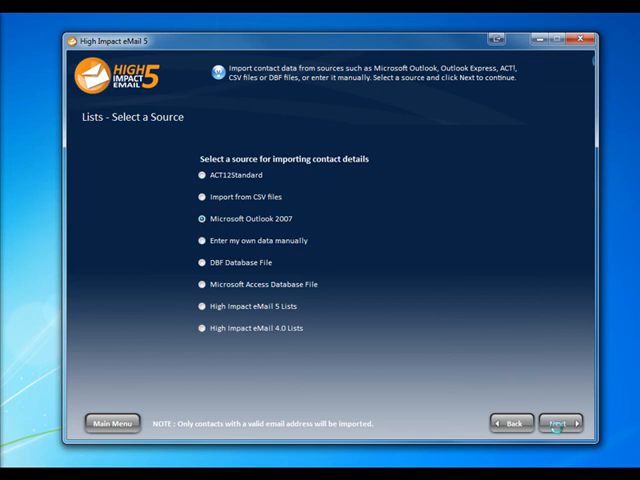
left_click(560, 420)
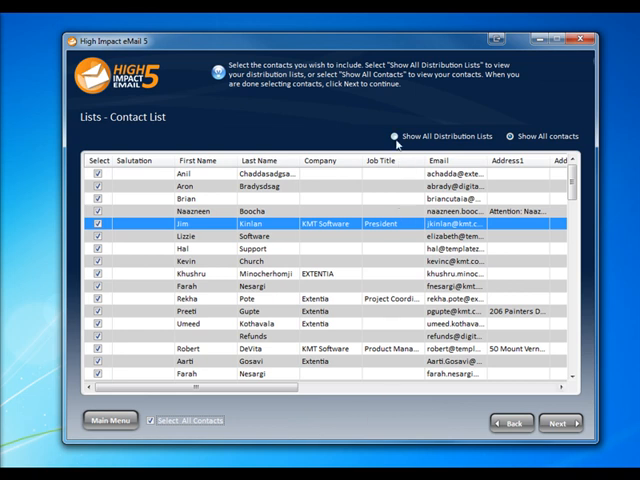
- Switch the contact picker to Show All Distribution Lists
left_click(392, 136)
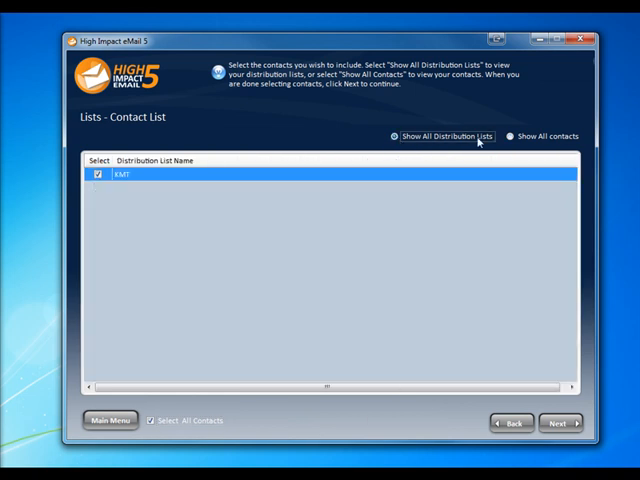